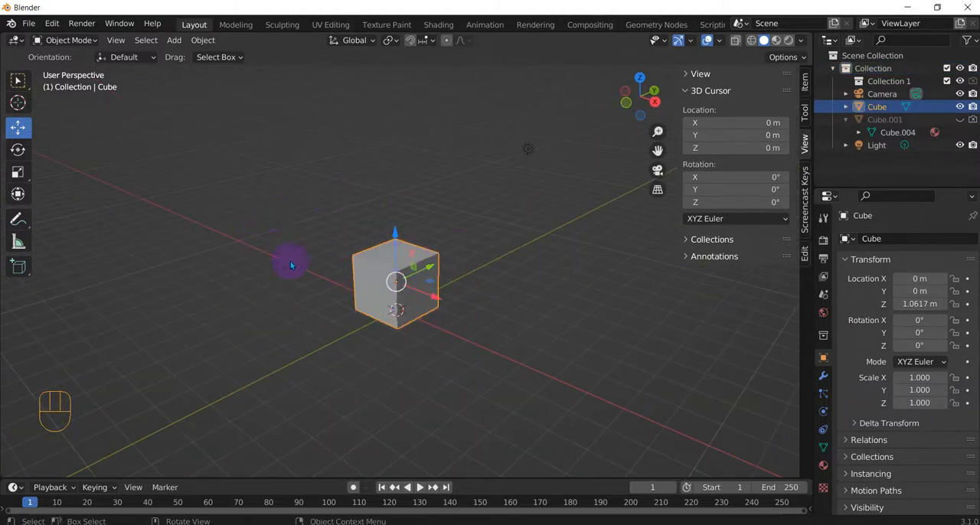
pyautogui.moveTo(631, 291)
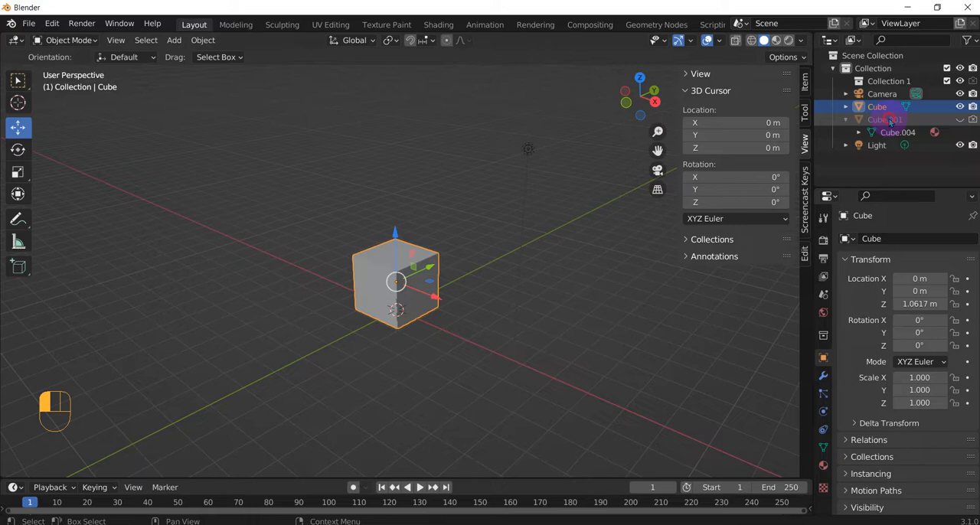
# - Place the duplicated cube (Cube.001) behind the original on the grid
pyautogui.click(882, 120)
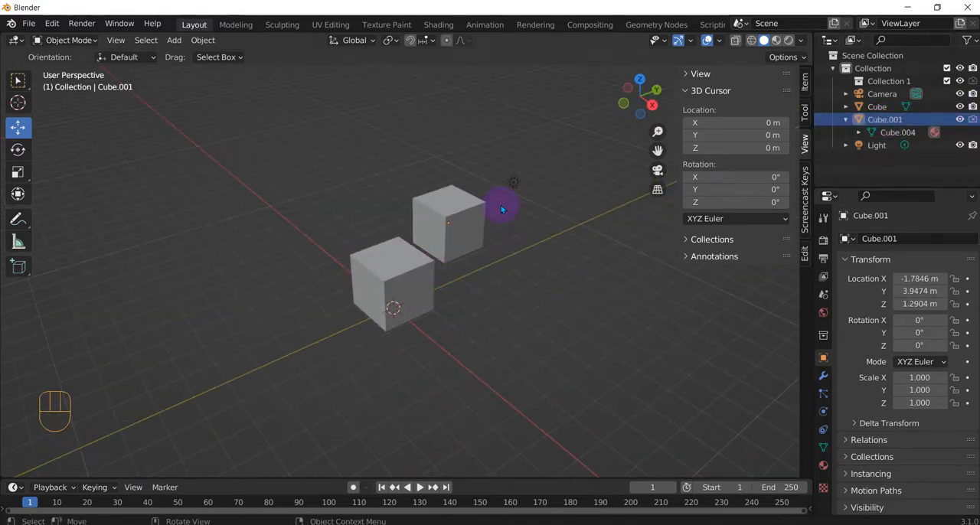
pyautogui.click(88, 21)
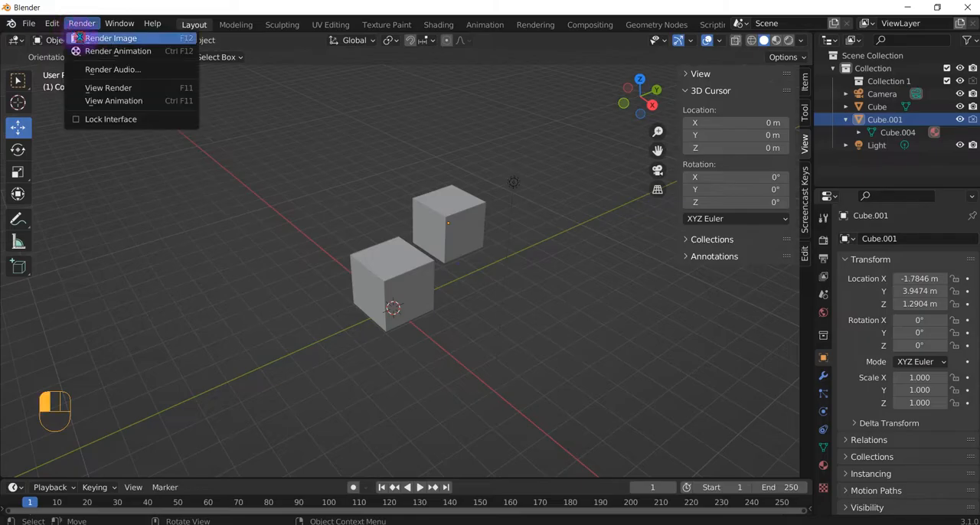
pyautogui.click(111, 39)
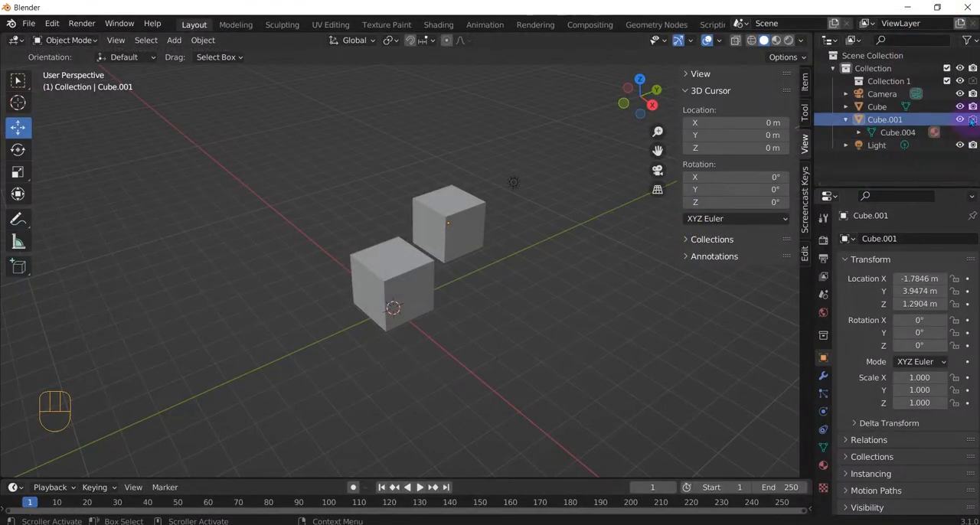
pyautogui.moveTo(972, 119)
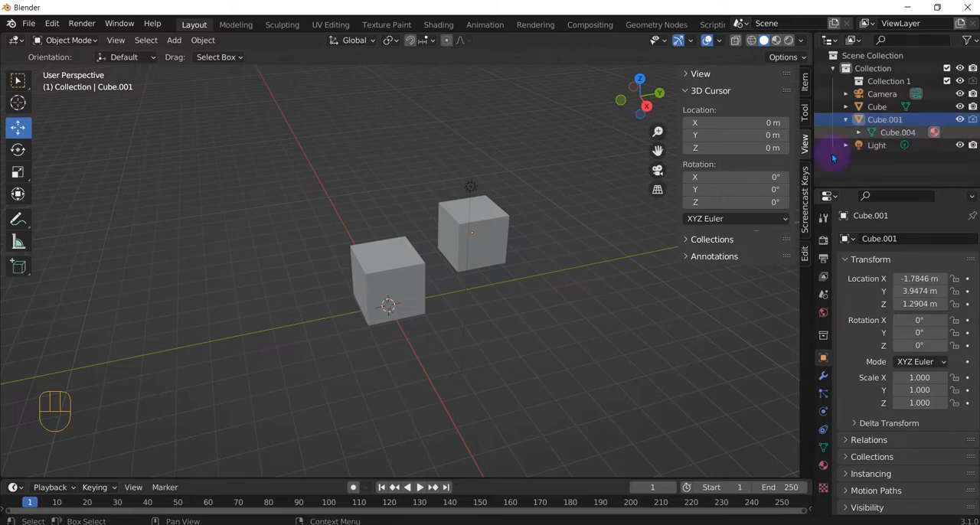
# - Create Collection 2, move Cube.001 into it, and disable its render toggle
pyautogui.click(867, 55)
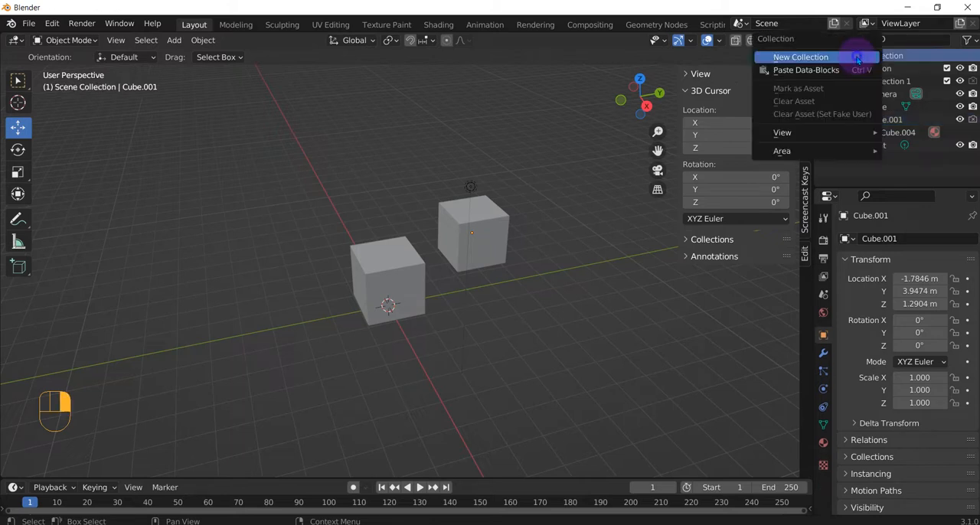
pyautogui.click(799, 57)
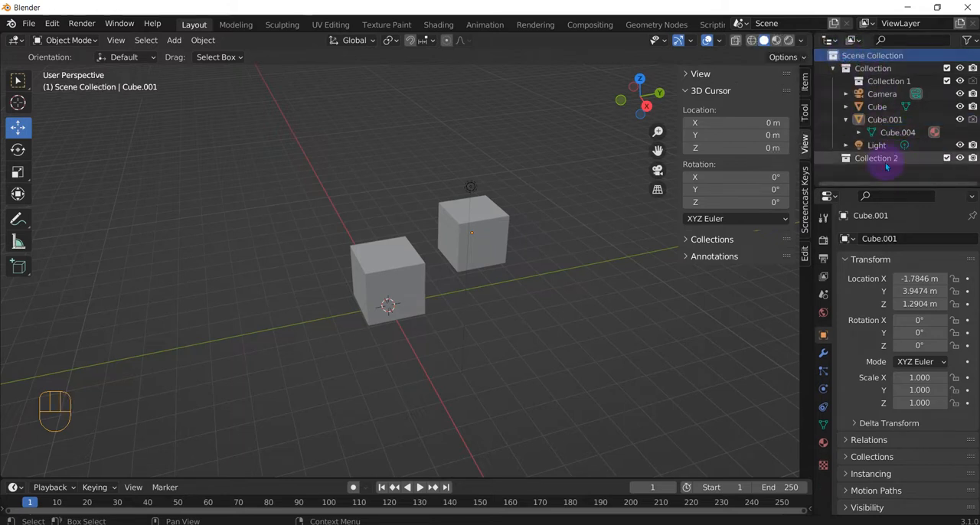
pyautogui.click(885, 120)
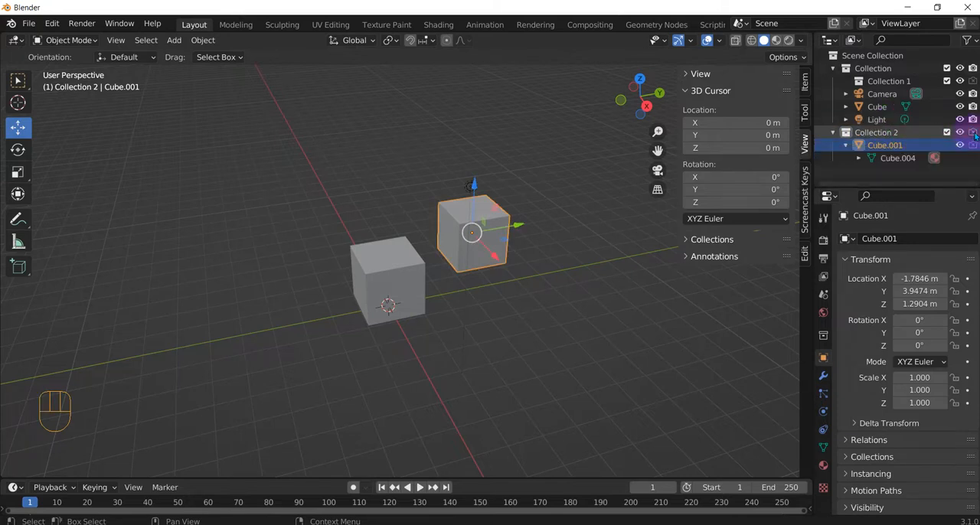
pyautogui.moveTo(973, 132)
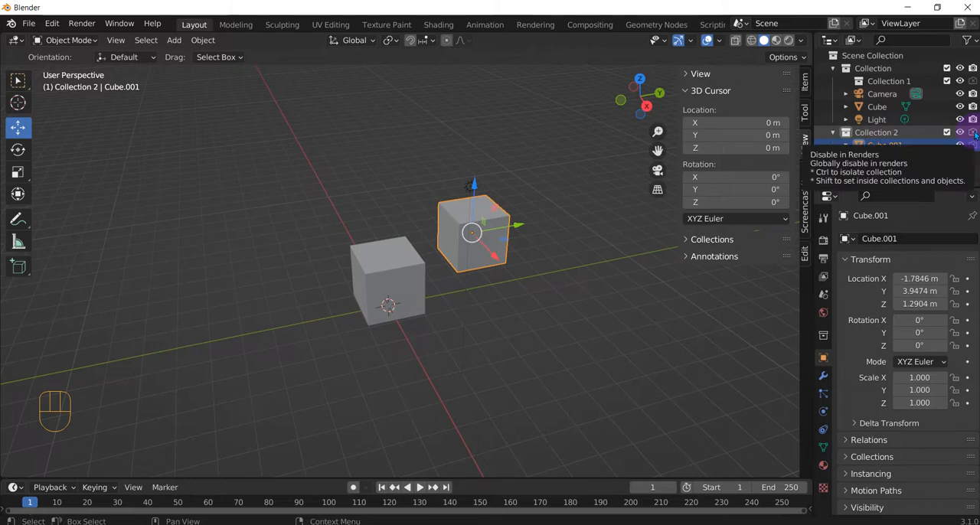
pyautogui.click(880, 144)
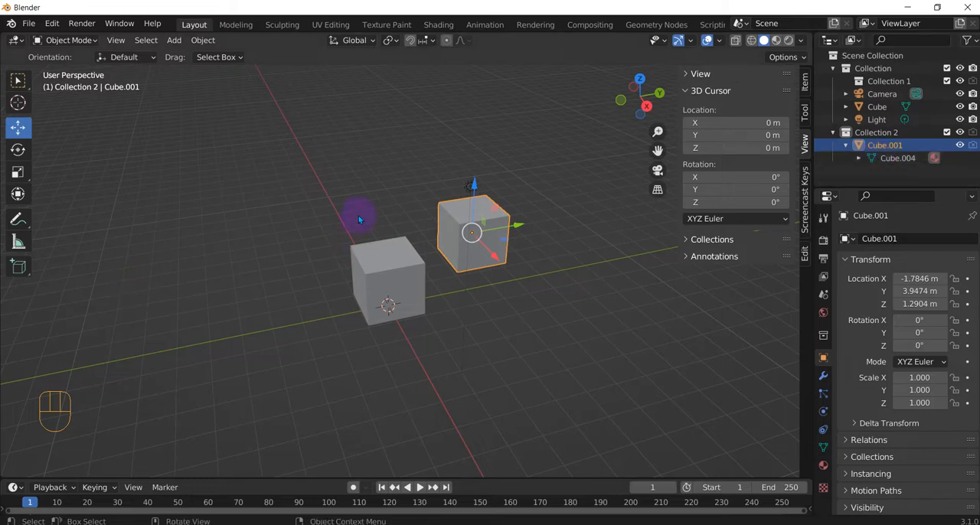
pyautogui.moveTo(328, 212)
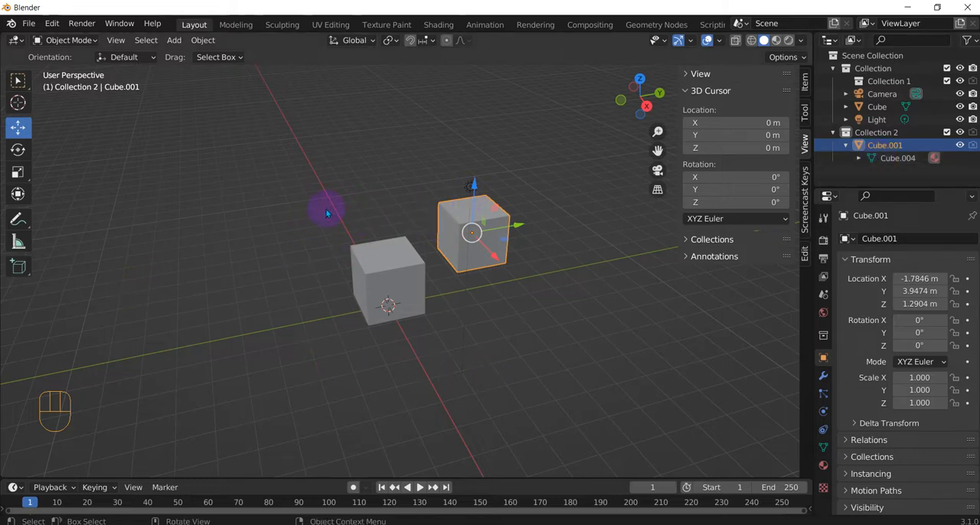
pyautogui.moveTo(325, 211); pyautogui.dragTo(395, 334)
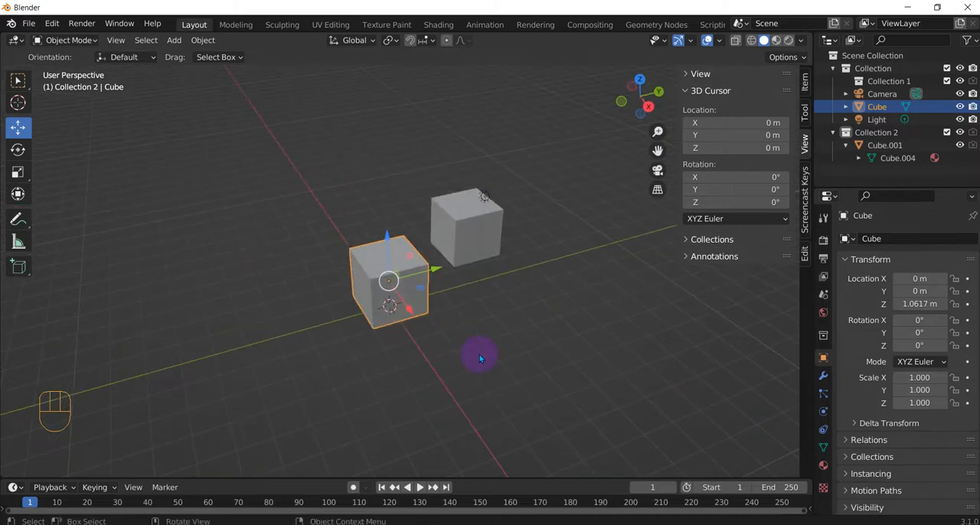
pyautogui.moveTo(464, 392)
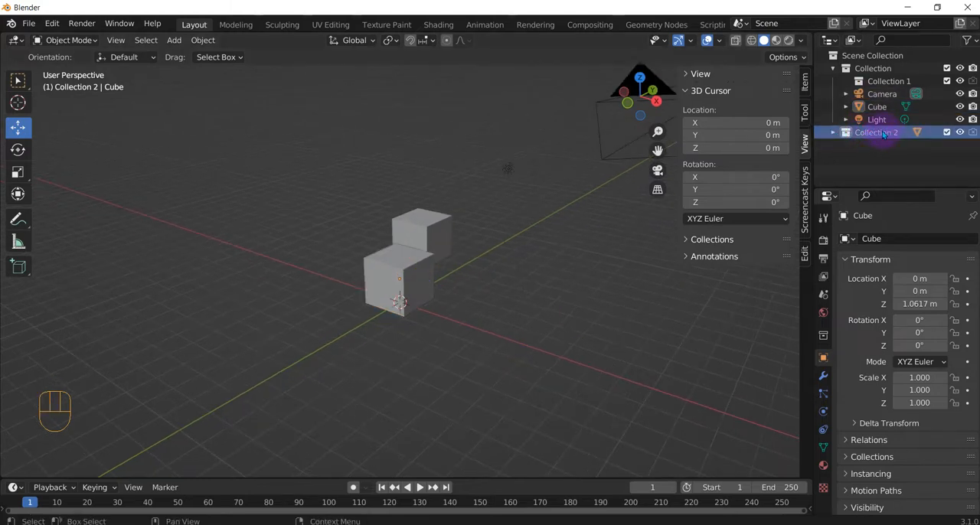
pyautogui.click(833, 132)
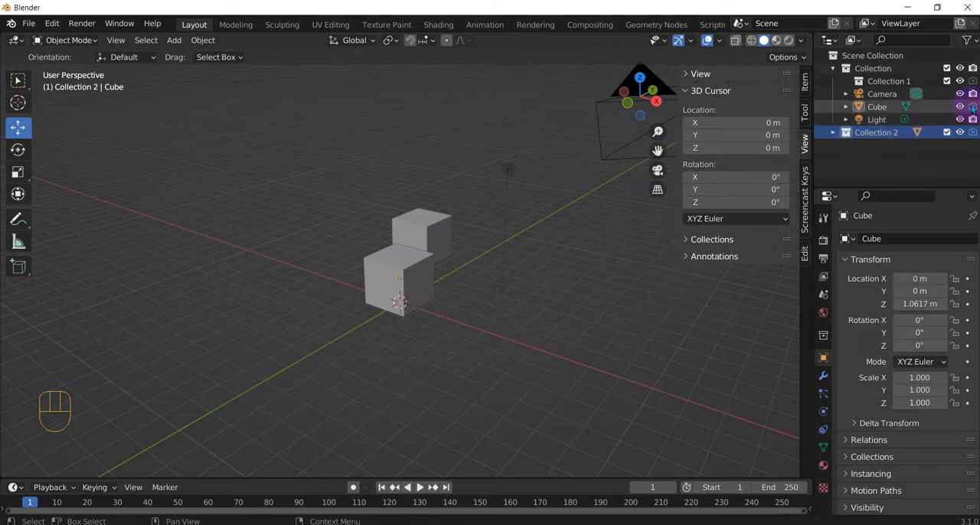
pyautogui.moveTo(972, 108)
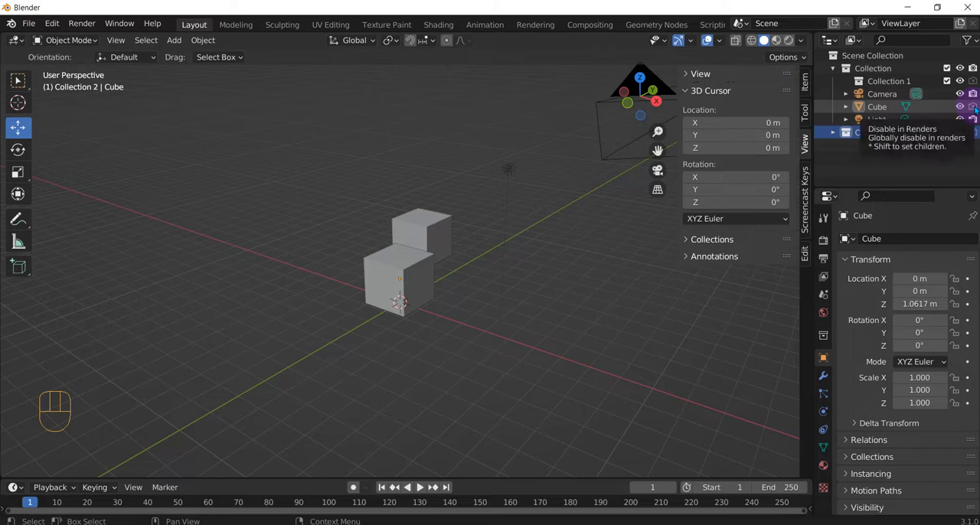